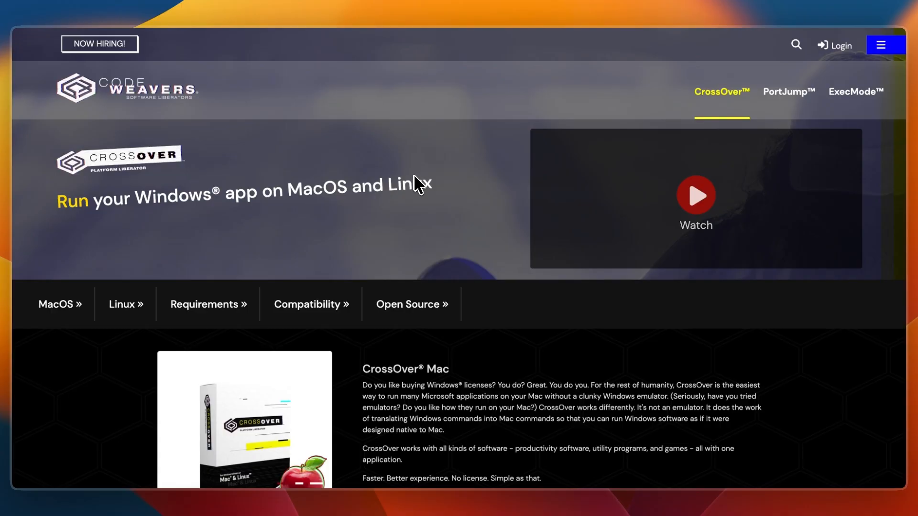
# Step: Scroll CrossOver's Mac page down to its install section, then show the Parallels 'Run Windows on Mac' homepage
pyautogui.scroll(-3)
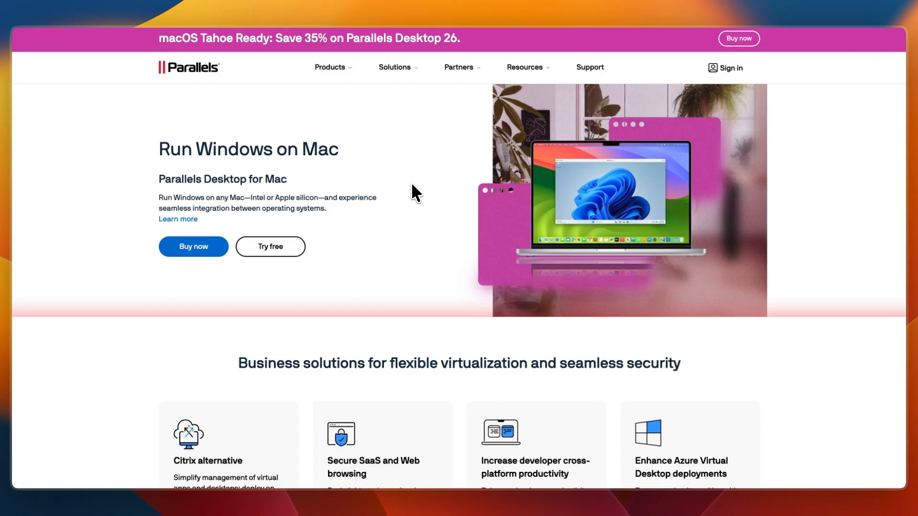
pyautogui.moveTo(414, 195)
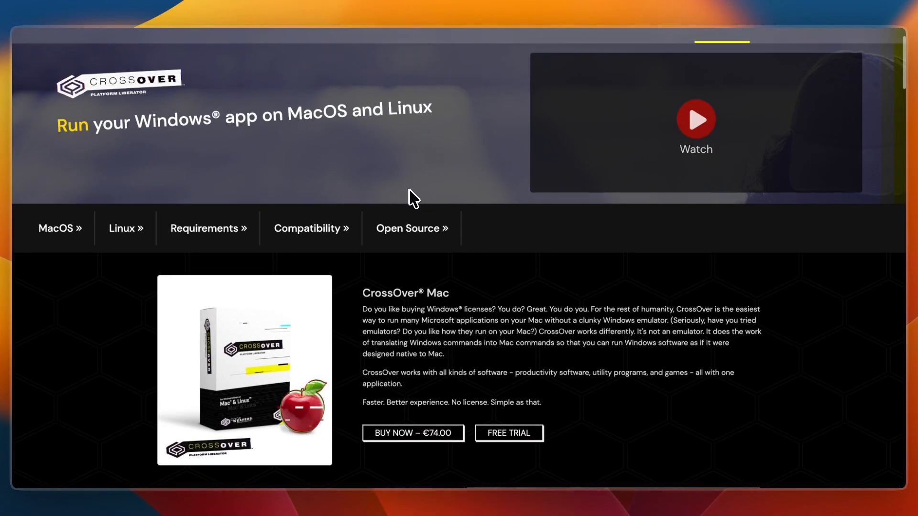
pyautogui.scroll(-3)
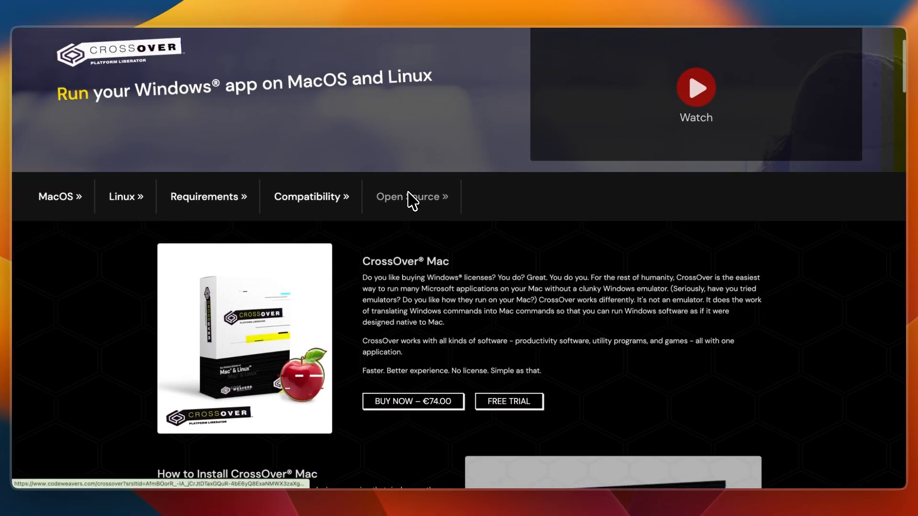
pyautogui.scroll(-3)
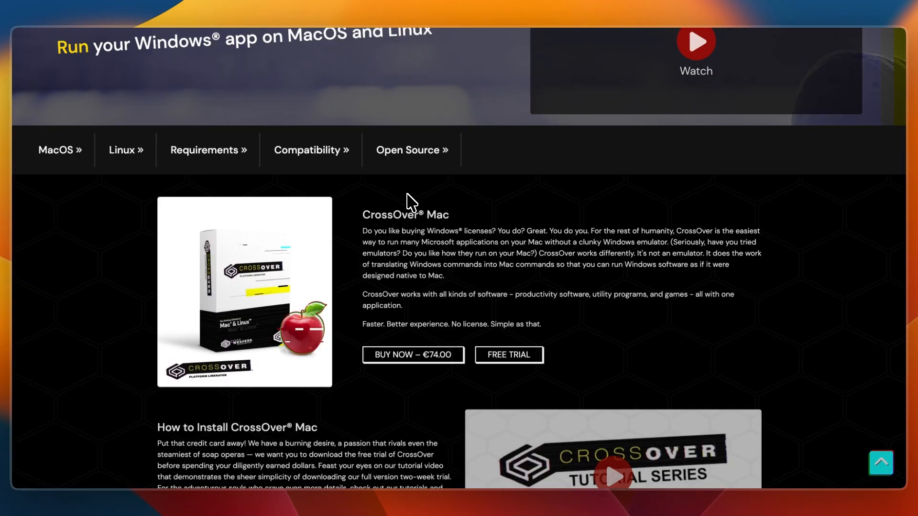
pyautogui.scroll(-3)
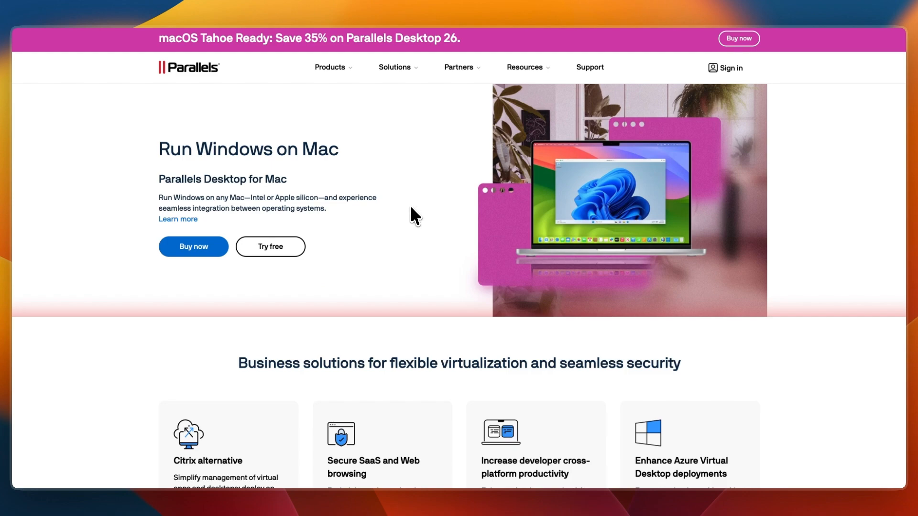
# Step: Scroll Parallels down to the Business solutions cards, then return to CrossOver's install tutorials and forums
pyautogui.scroll(-3)
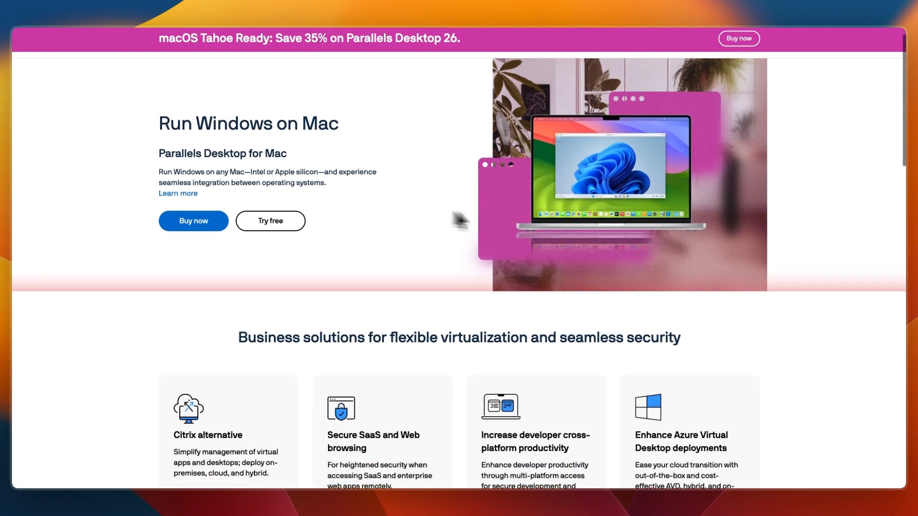
pyautogui.moveTo(610, 195)
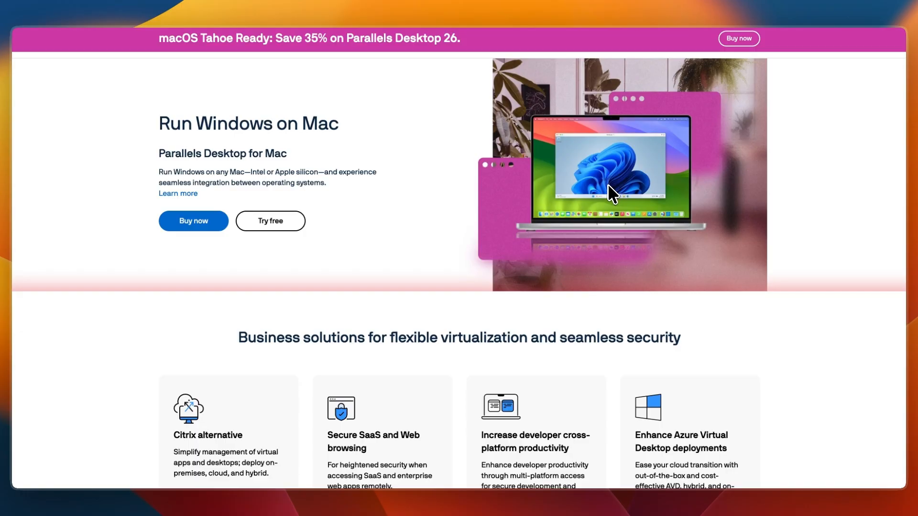
pyautogui.moveTo(497, 246)
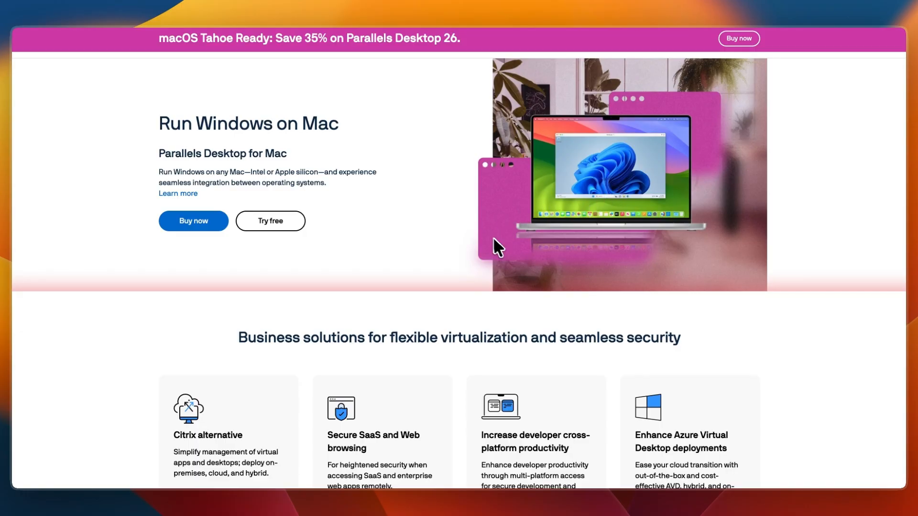
pyautogui.scroll(-3)
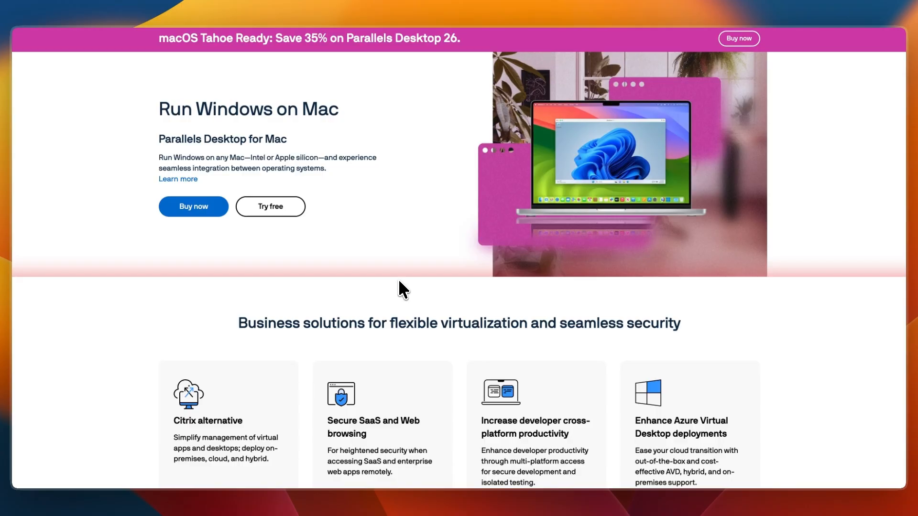
pyautogui.scroll(-3)
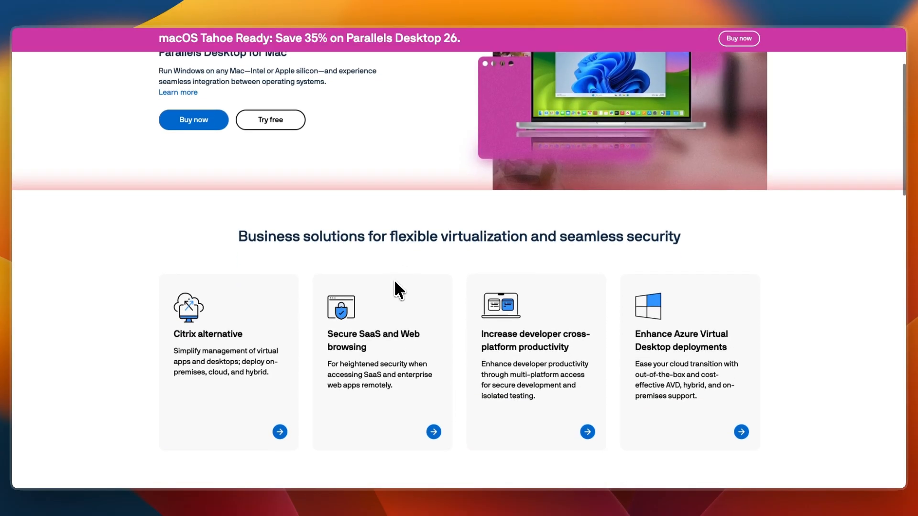
pyautogui.scroll(-3)
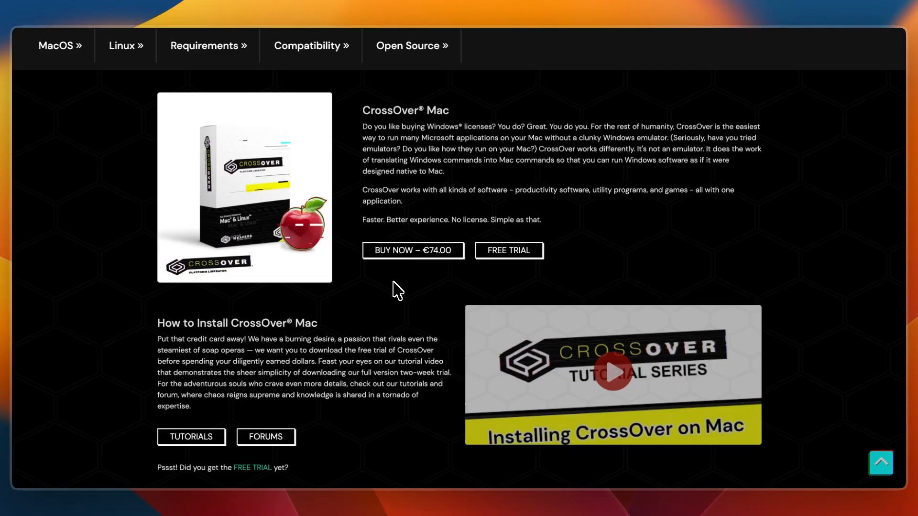
# Step: Scroll CrossOver down to CrossOver Linux, then return to Parallels' business cards and trusted-by logos
pyautogui.scroll(-3)
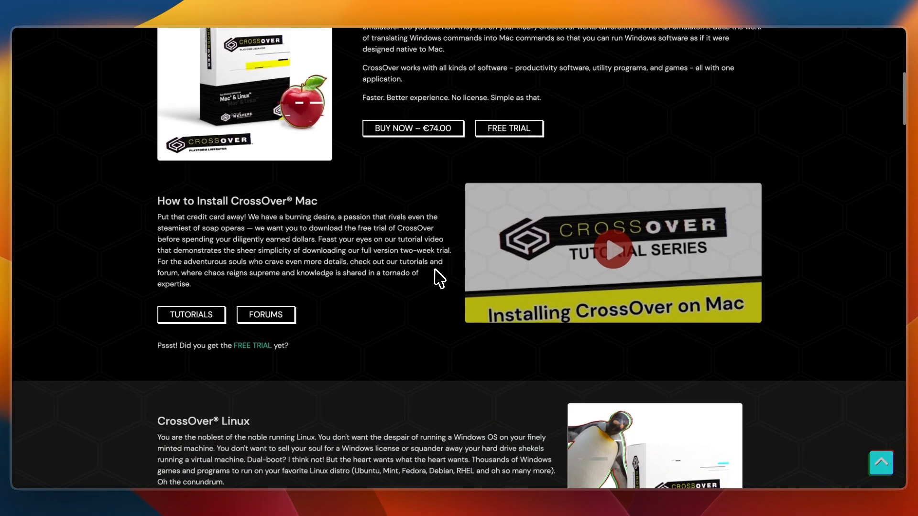
pyautogui.scroll(-3)
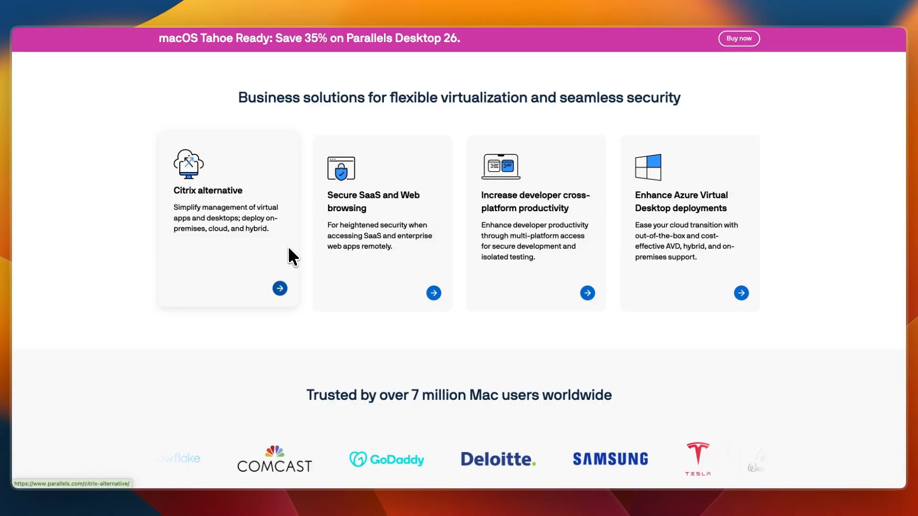
# Step: Scroll Parallels down to the Featured Review and star ratings, then revisit CrossOver's install and Linux sections
pyautogui.scroll(-3)
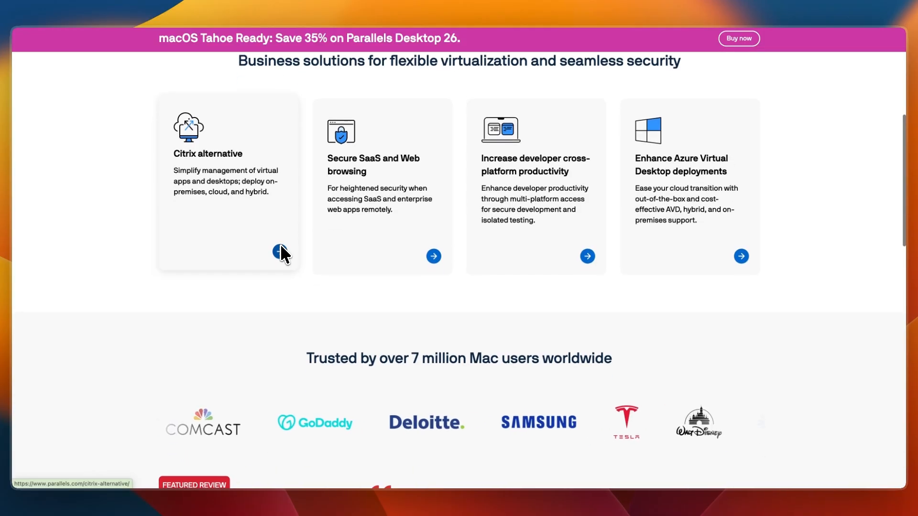
pyautogui.scroll(-3)
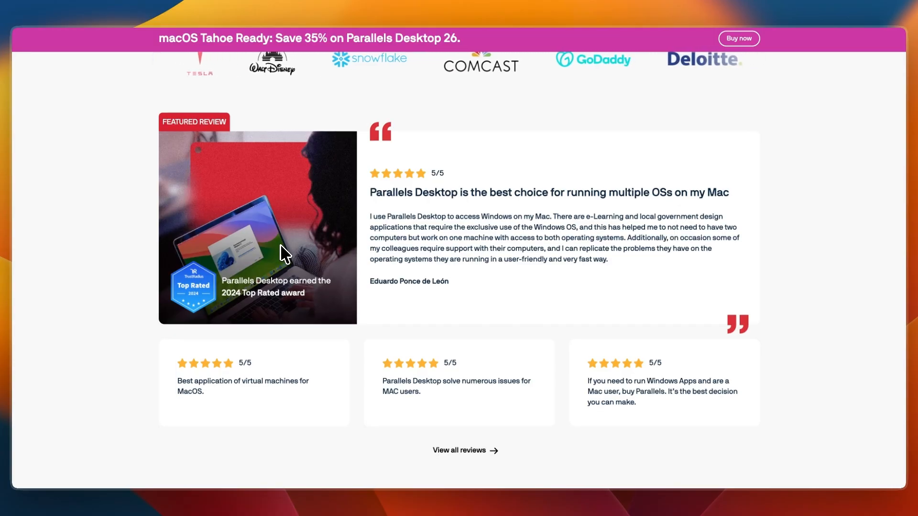
pyautogui.scroll(-3)
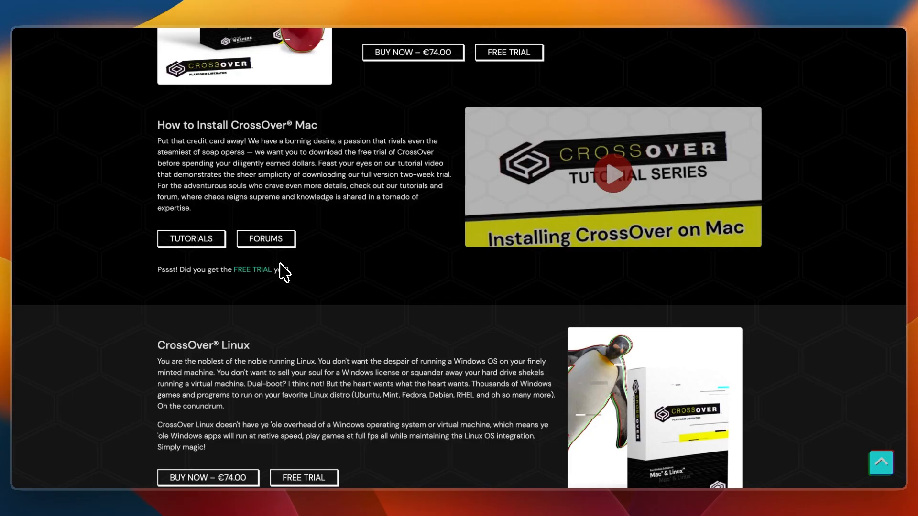
# Step: Scroll Parallels past the customer reviews and 2024 Top Rated award to 'Become a partner'
pyautogui.scroll(-3)
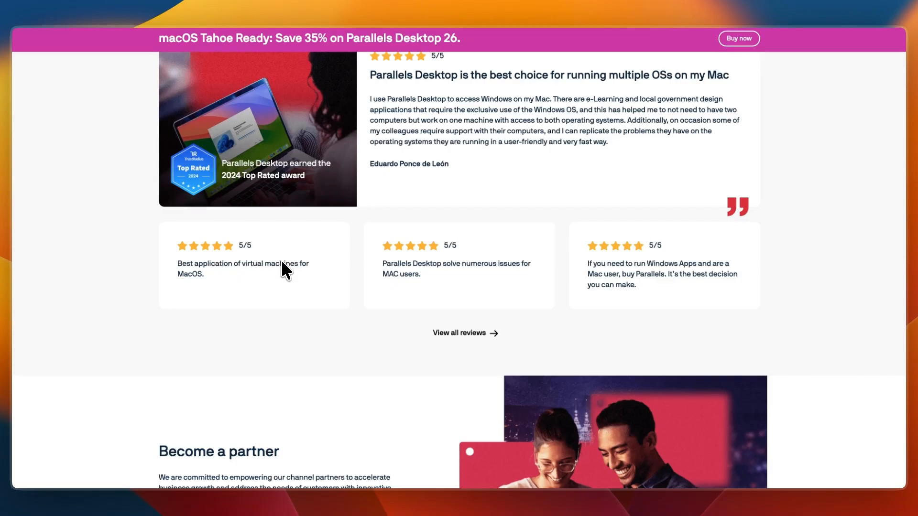
# Step: Scroll CrossOver down to the CrossOver Linux product with its €74.00 price and free trial
pyautogui.scroll(-3)
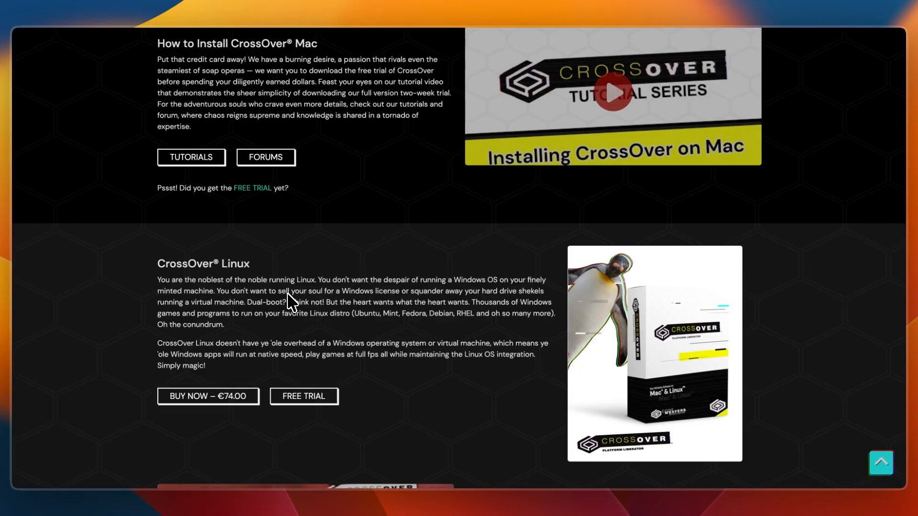
# Step: Scroll past CrossOver's customer quotes to the 'Know your cross-platform options' comparison table
pyautogui.scroll(-3)
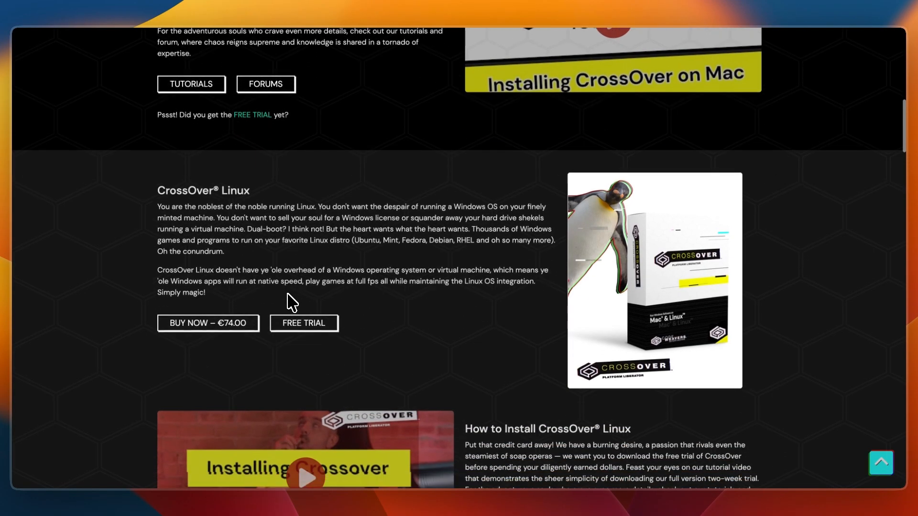
pyautogui.scroll(-3)
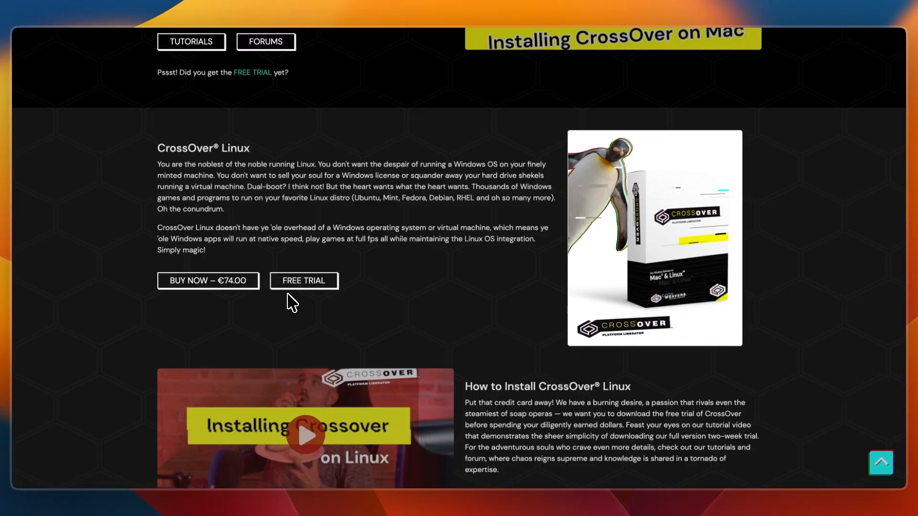
pyautogui.scroll(-3)
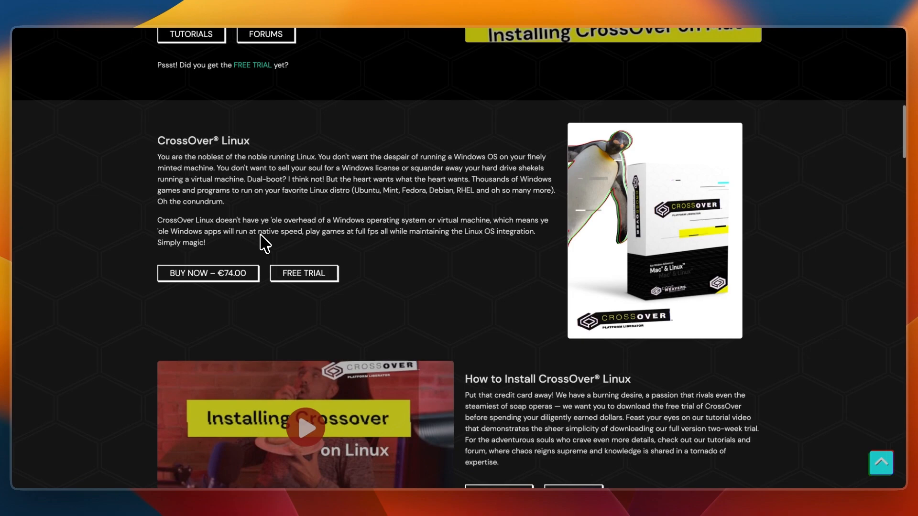
pyautogui.scroll(-3)
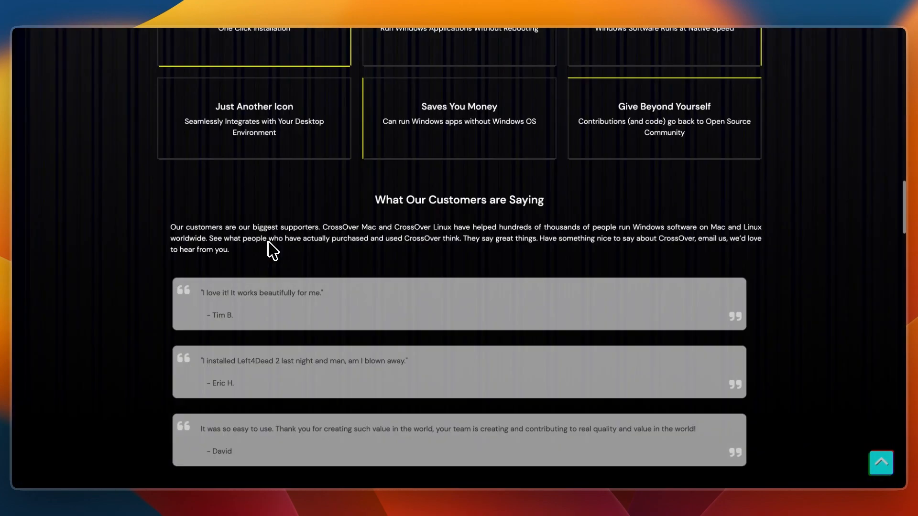
pyautogui.scroll(-3)
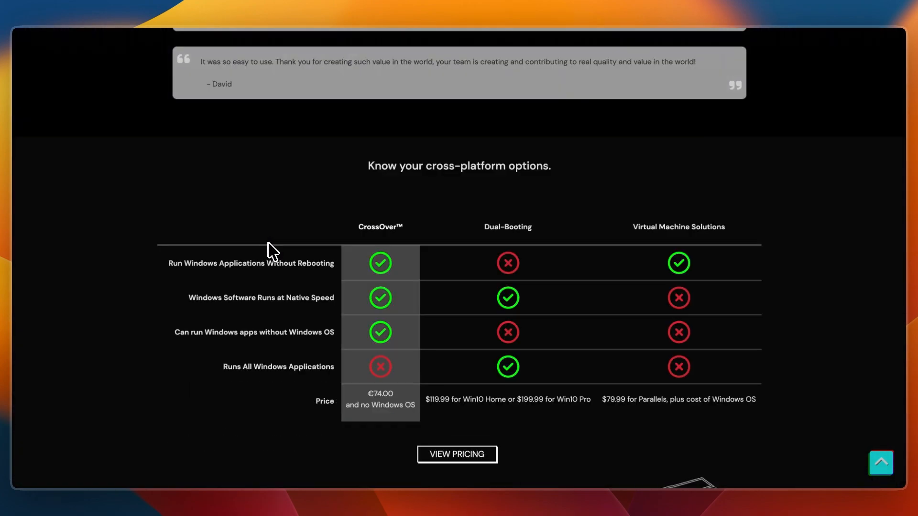
pyautogui.click(457, 454)
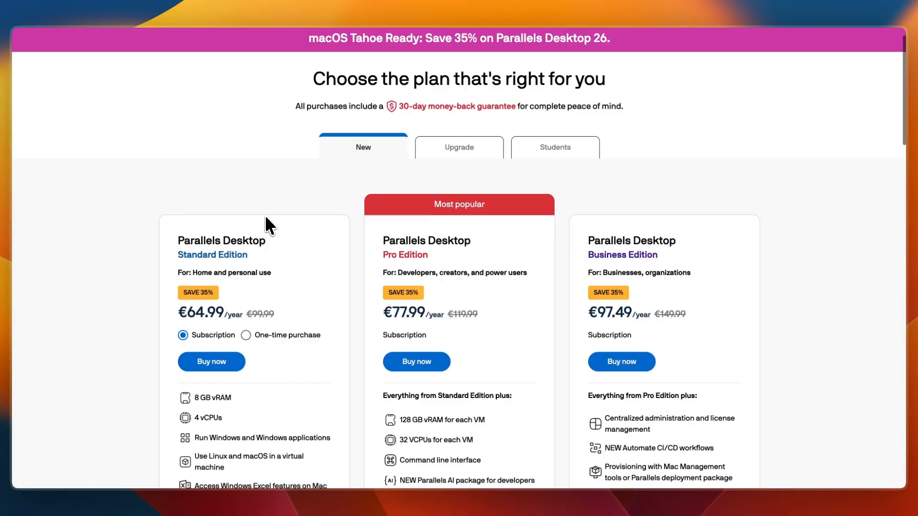
# Step: Review the Standard, Pro and Business plan prices, highlighting 'Standard Edition'
pyautogui.scroll(-3)
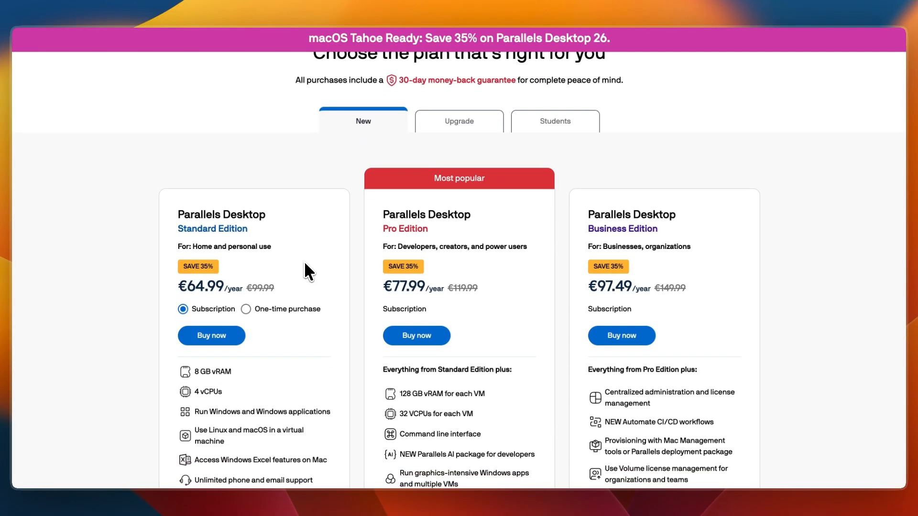
pyautogui.doubleClick(211, 228)
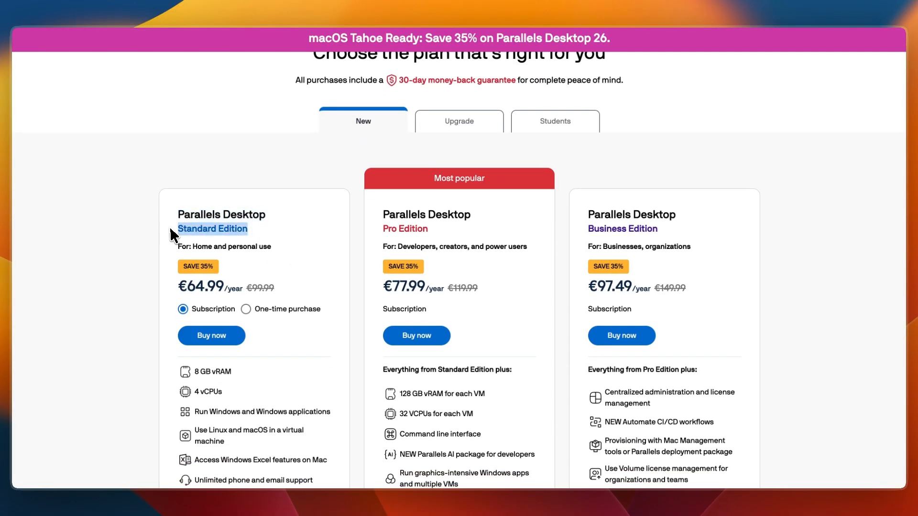
pyautogui.click(246, 291)
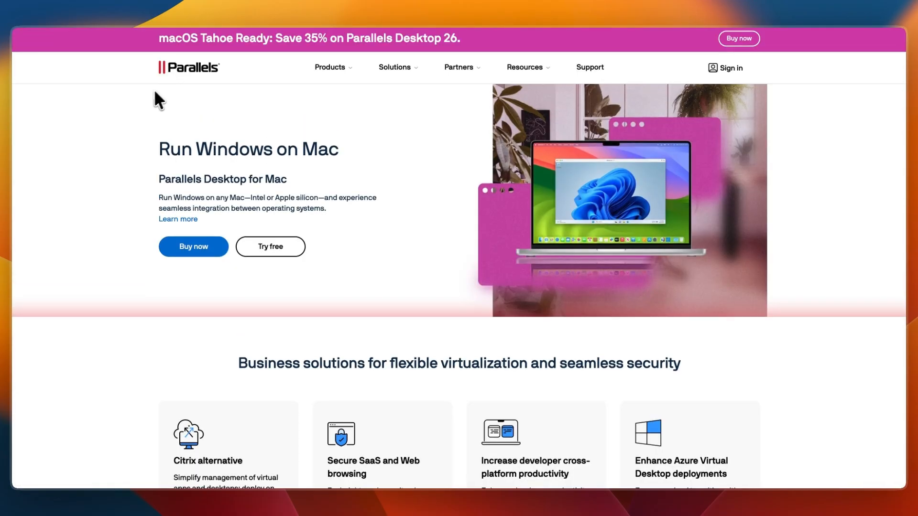
pyautogui.moveTo(143, 105)
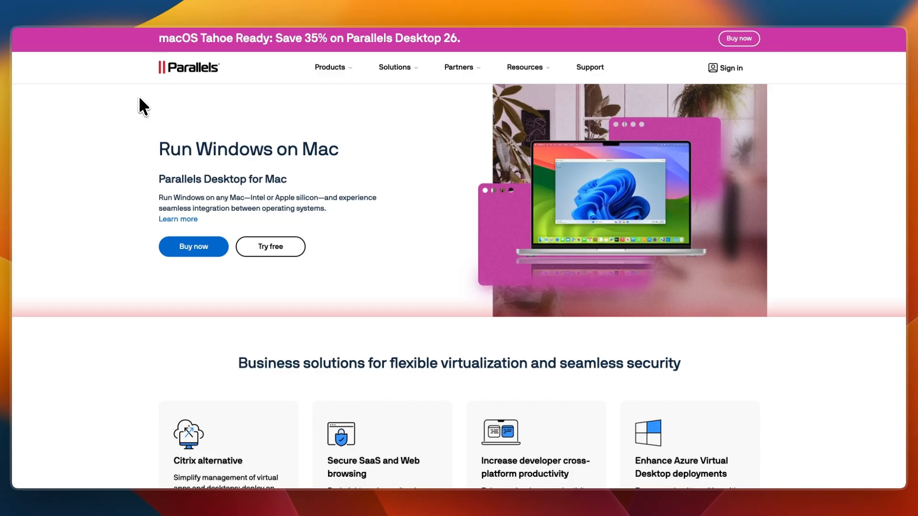
pyautogui.moveTo(144, 110)
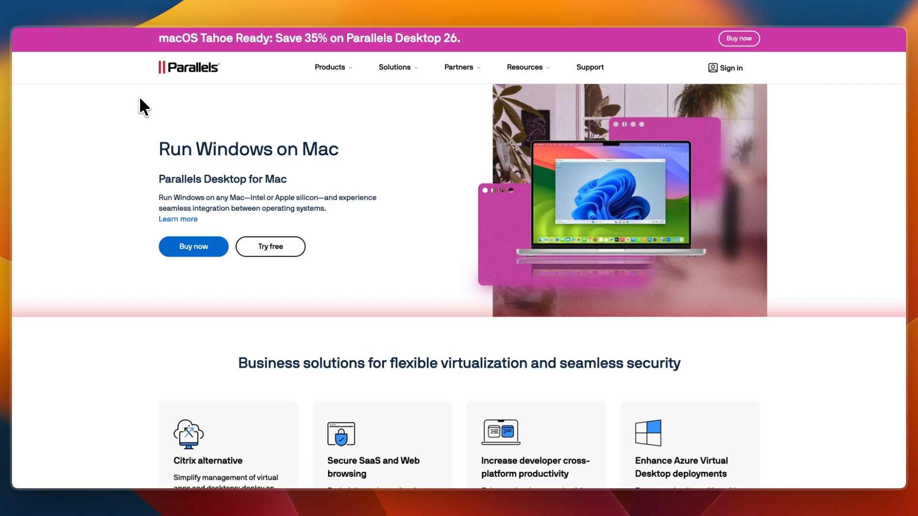
pyautogui.moveTo(381, 175)
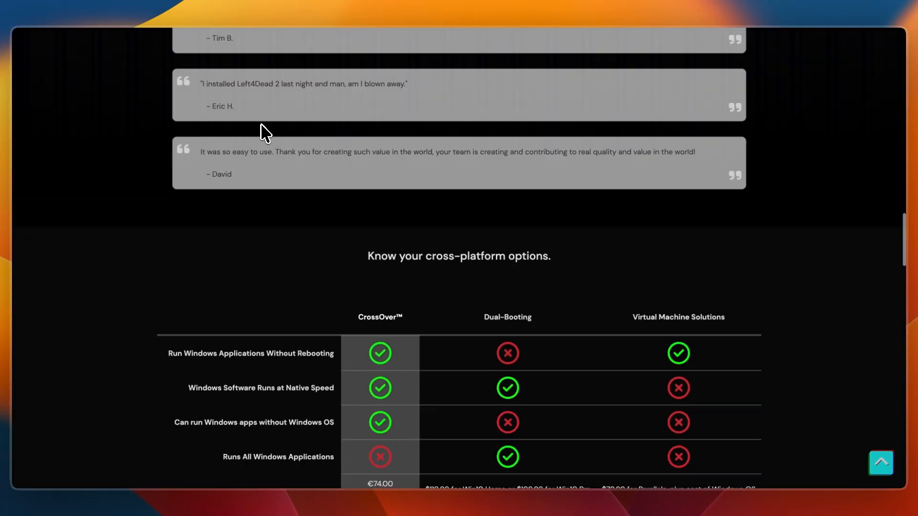
# Step: Scroll CrossOver back up to the header banner and CrossOver Mac introduction
pyautogui.scroll(3)
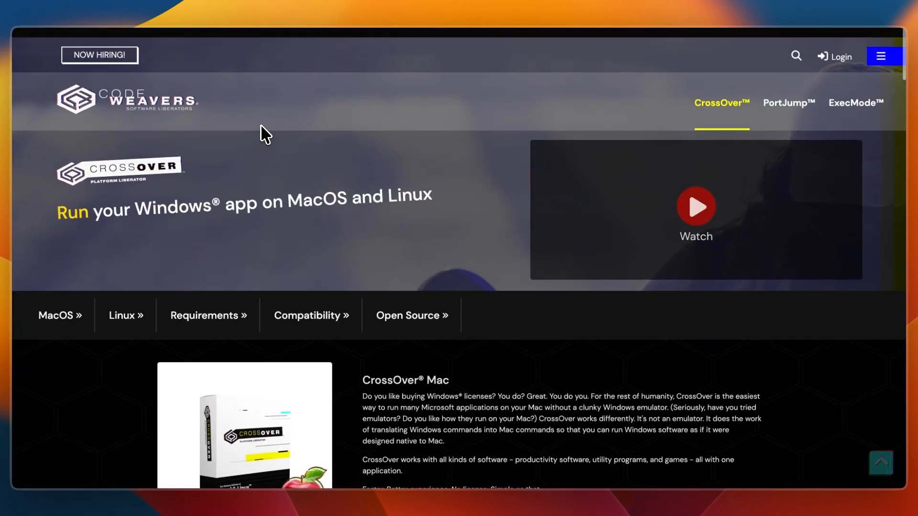
pyautogui.scroll(-3)
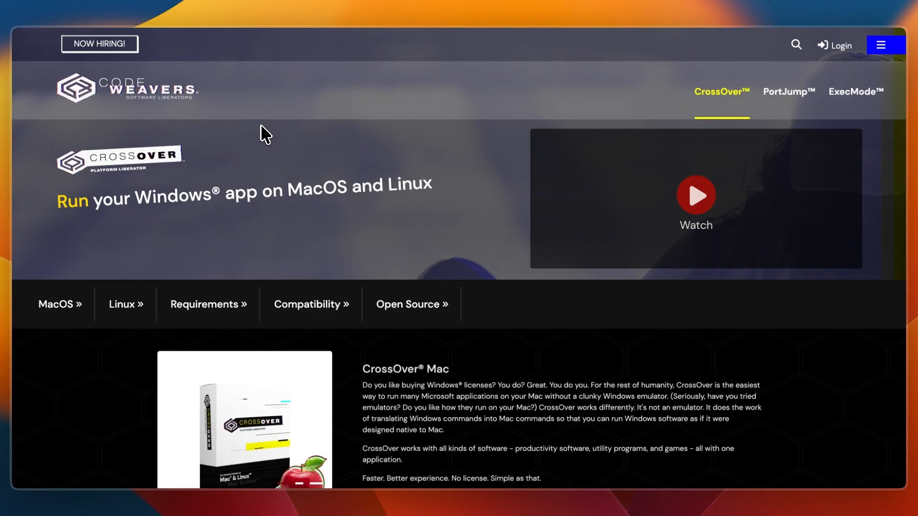
pyautogui.moveTo(288, 157)
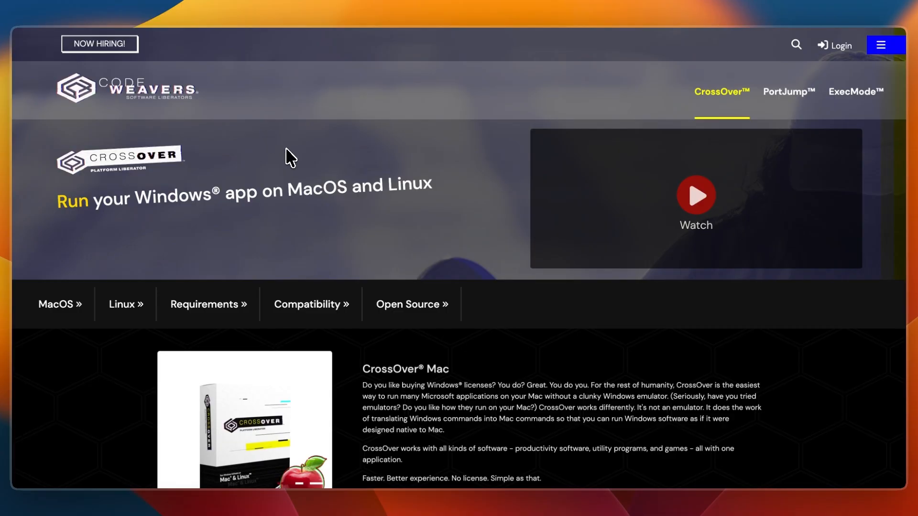